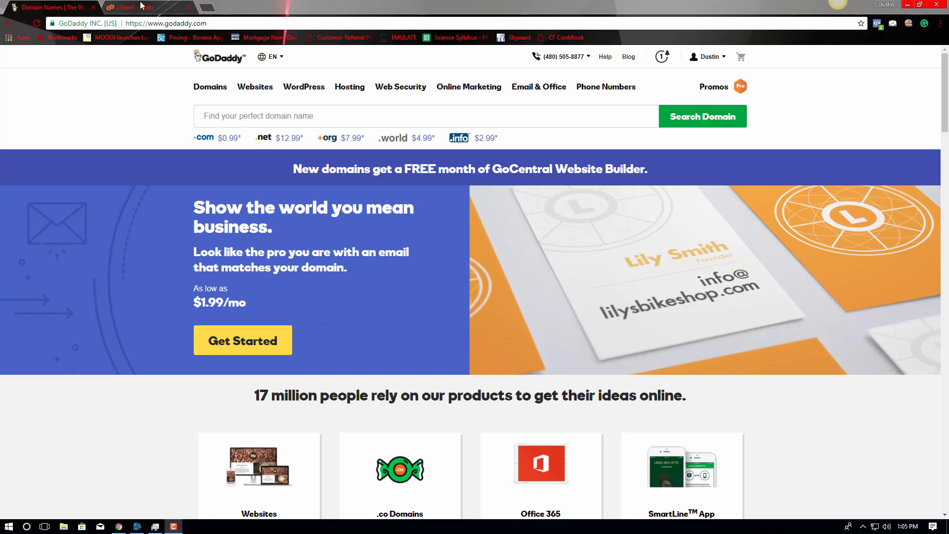
{"action": "mouse_move", "coordinate": [148, 7]}
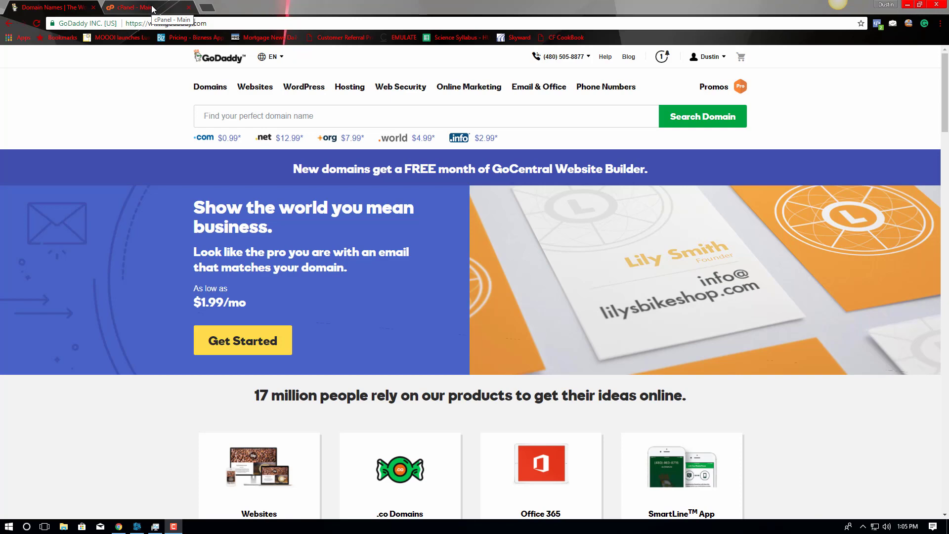
Copy the primary nameserver ns8385.hostgator.com from cPanel's General Information panel
{"action": "left_click", "coordinate": [130, 7]}
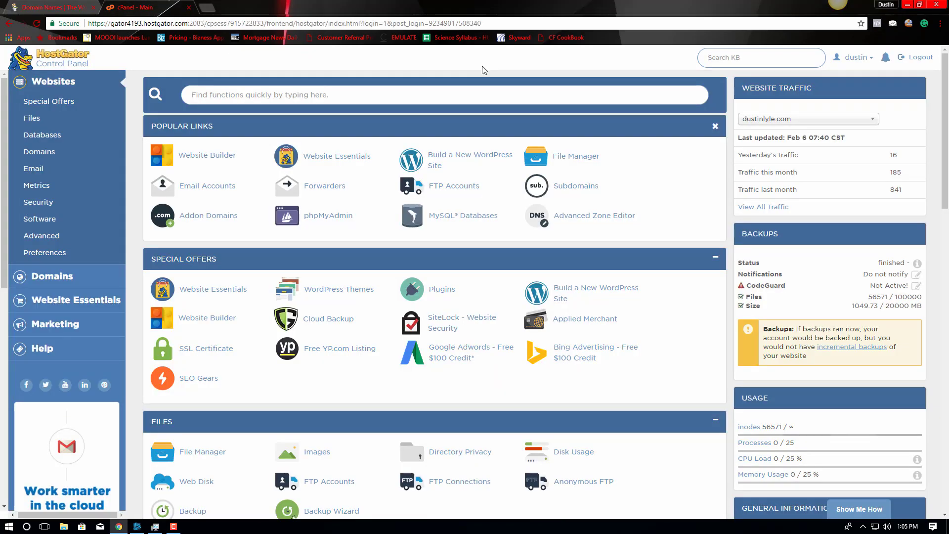
{"action": "scroll", "scroll_direction": "down", "scroll_amount": 3}
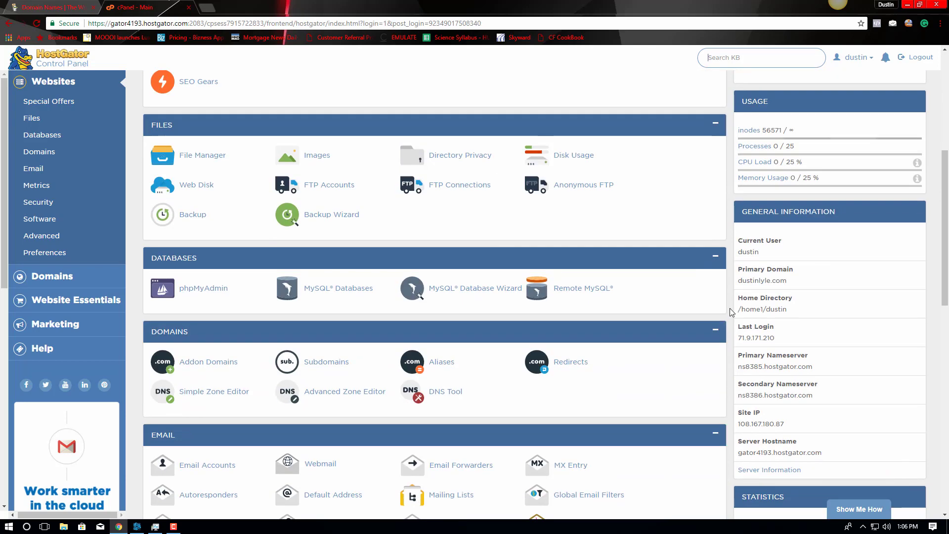
{"action": "mouse_move", "coordinate": [743, 357]}
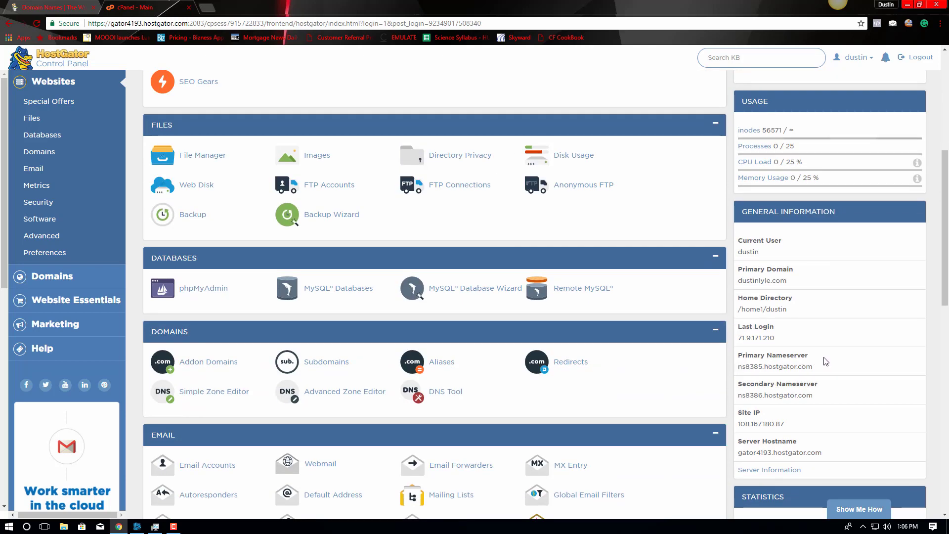
{"action": "double_click", "coordinate": [786, 355]}
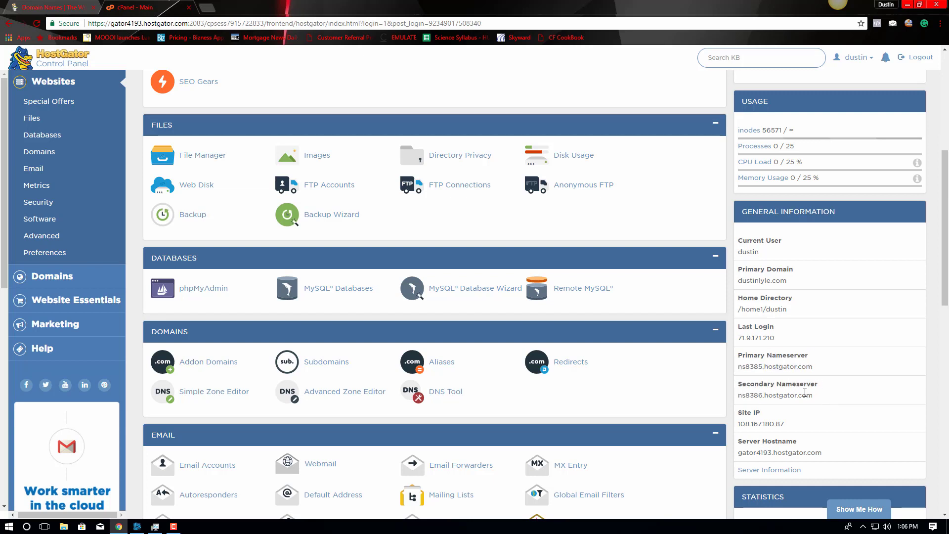
{"action": "mouse_move", "coordinate": [812, 368]}
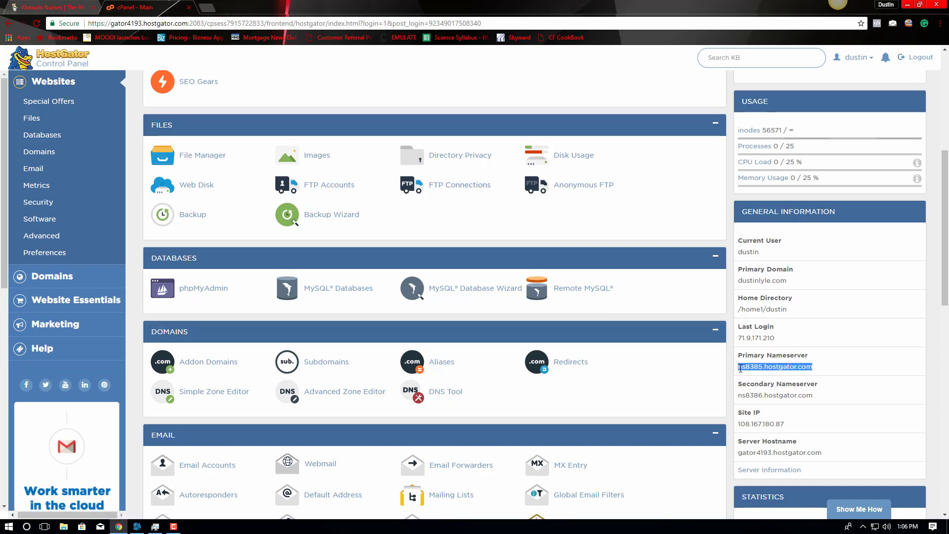
{"action": "mouse_move", "coordinate": [831, 375]}
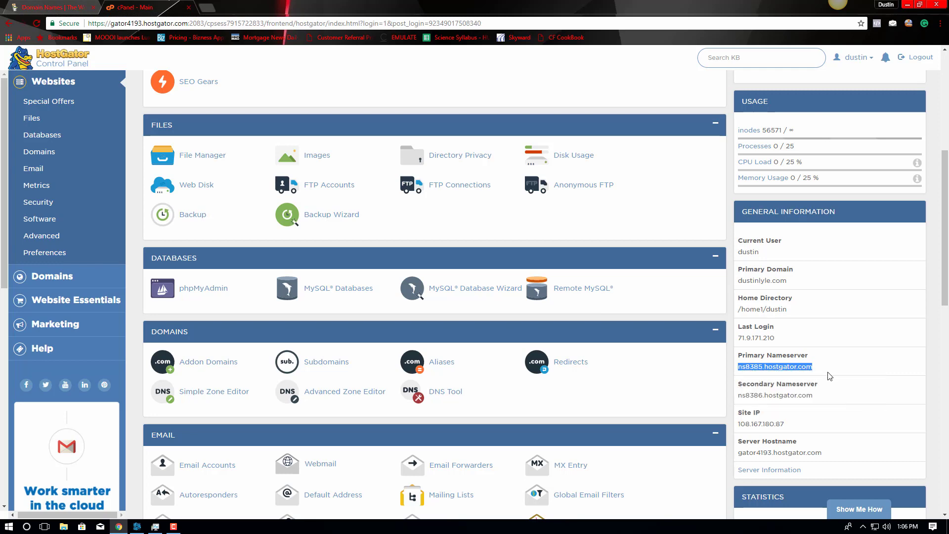
Sign in to GoDaddy Domain Manager via the account menu's Manage Domains link
{"action": "left_click", "coordinate": [49, 7]}
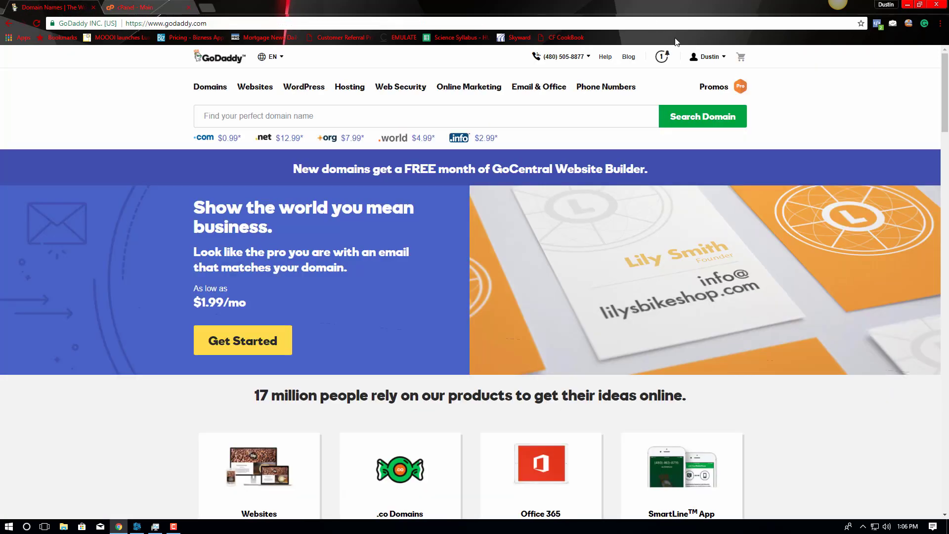
{"action": "left_click", "coordinate": [710, 56]}
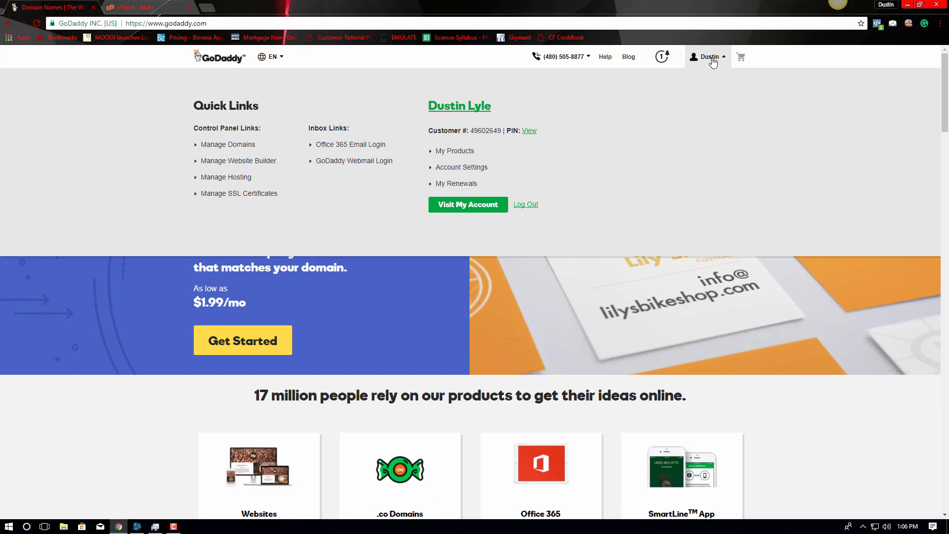
{"action": "mouse_move", "coordinate": [232, 147]}
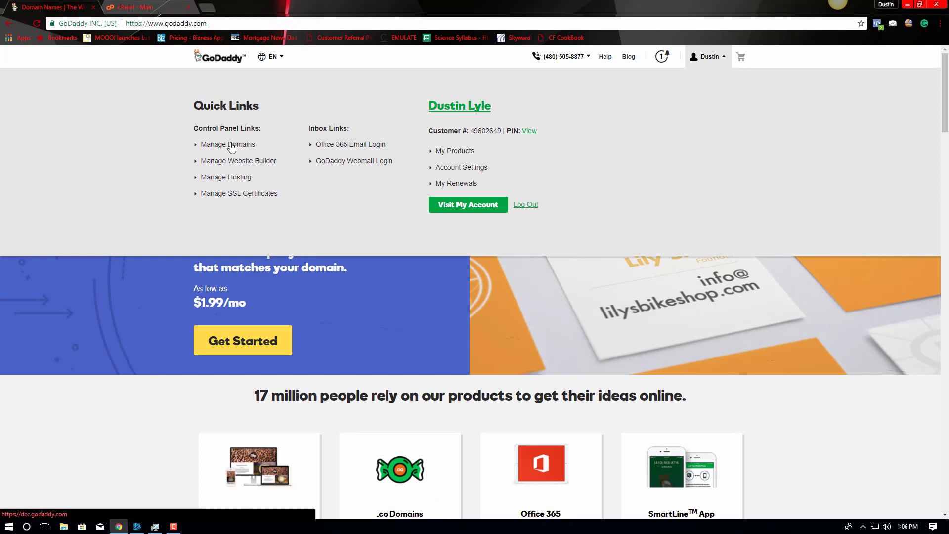
{"action": "left_click", "coordinate": [227, 144]}
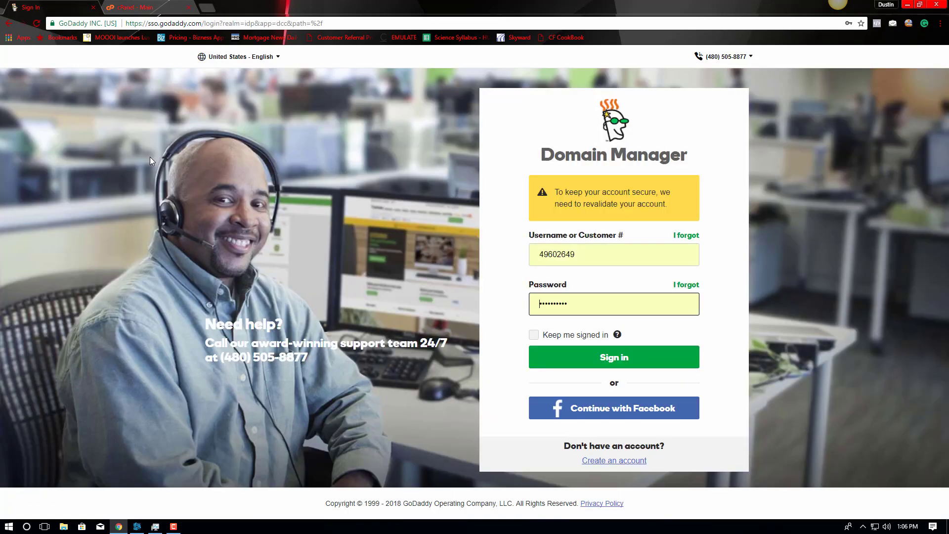
{"action": "left_click", "coordinate": [614, 357]}
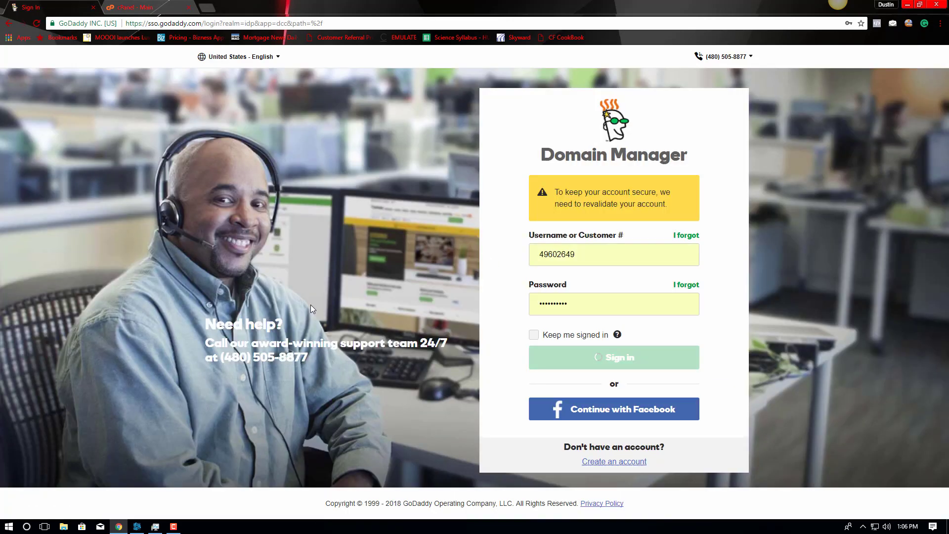
{"action": "left_click", "coordinate": [614, 357]}
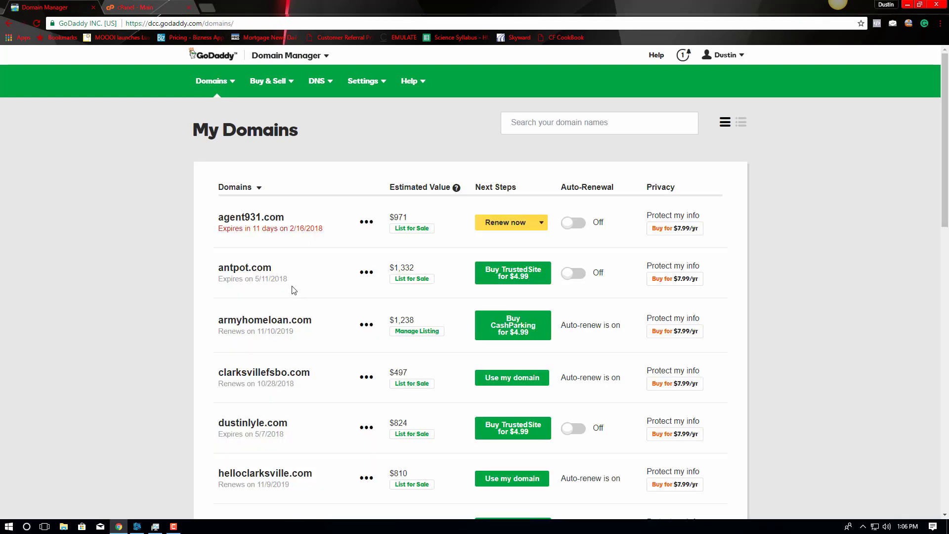
Choose Manage DNS from the ••• menu beside thatsnashville.com in My Domains
{"action": "scroll", "scroll_direction": "down", "scroll_amount": 3}
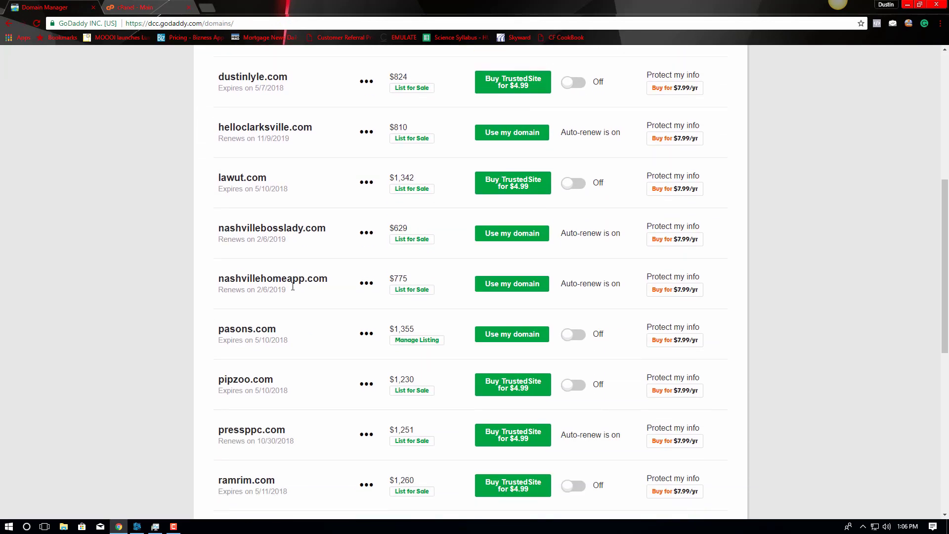
{"action": "scroll", "scroll_direction": "down", "scroll_amount": 3}
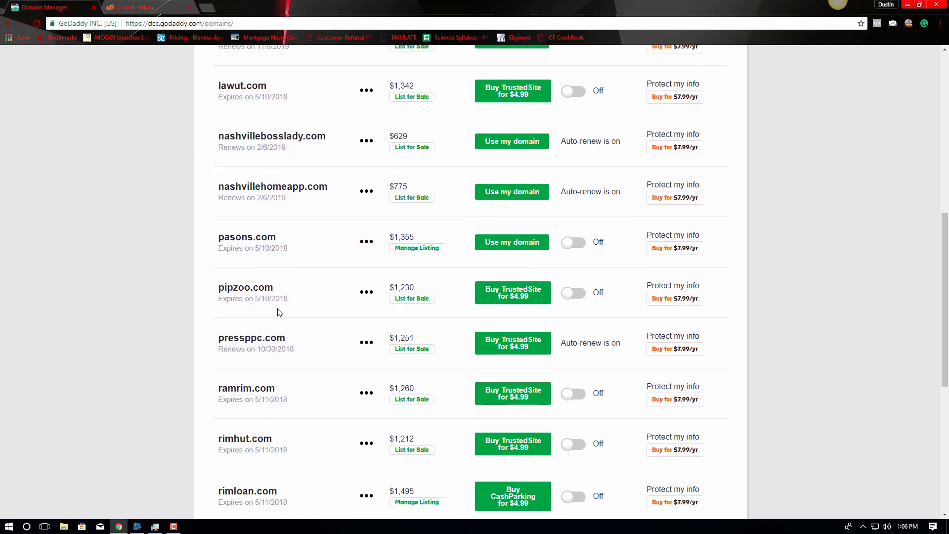
{"action": "scroll", "scroll_direction": "down", "scroll_amount": 3}
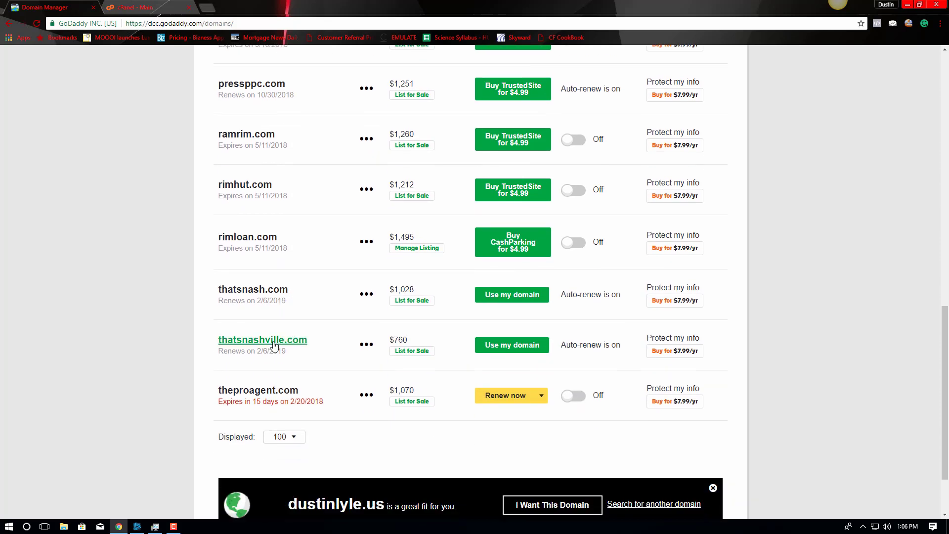
{"action": "mouse_move", "coordinate": [319, 365]}
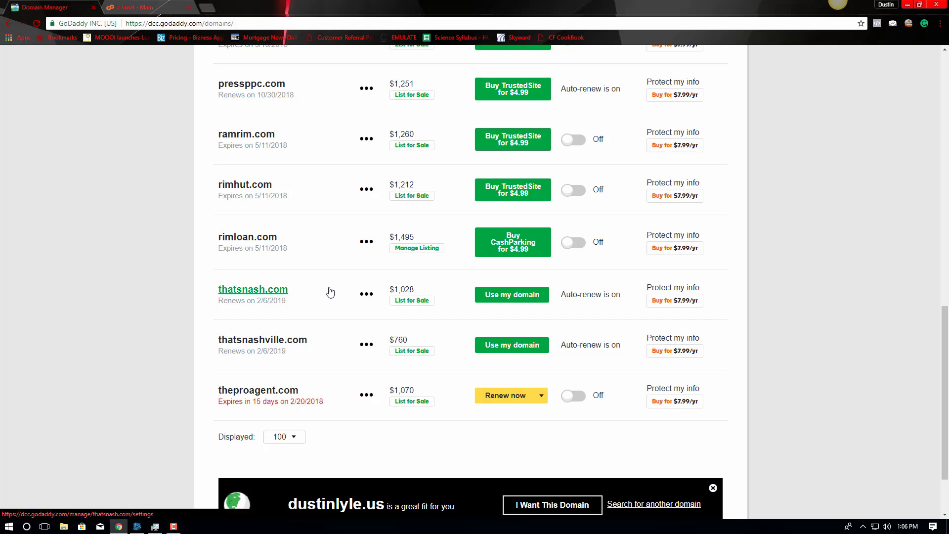
{"action": "mouse_move", "coordinate": [260, 341]}
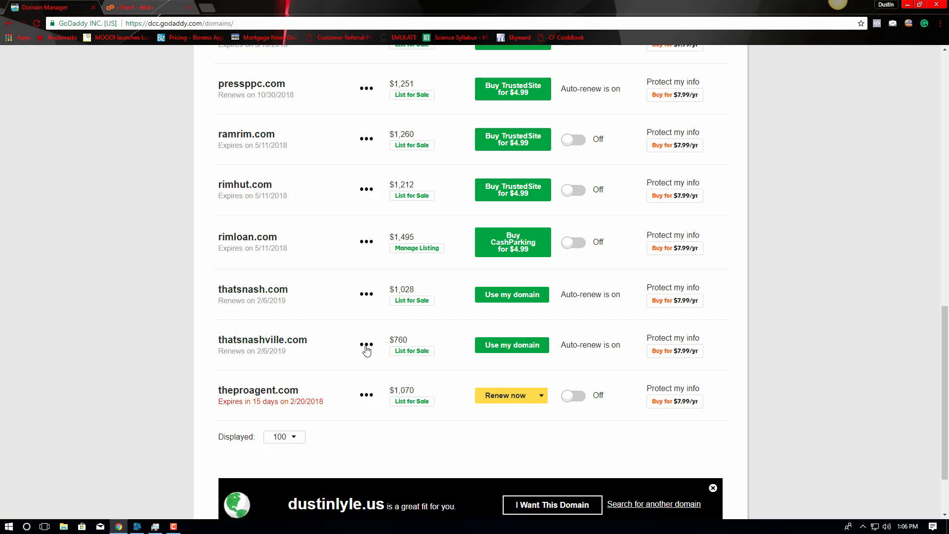
{"action": "left_click", "coordinate": [367, 343]}
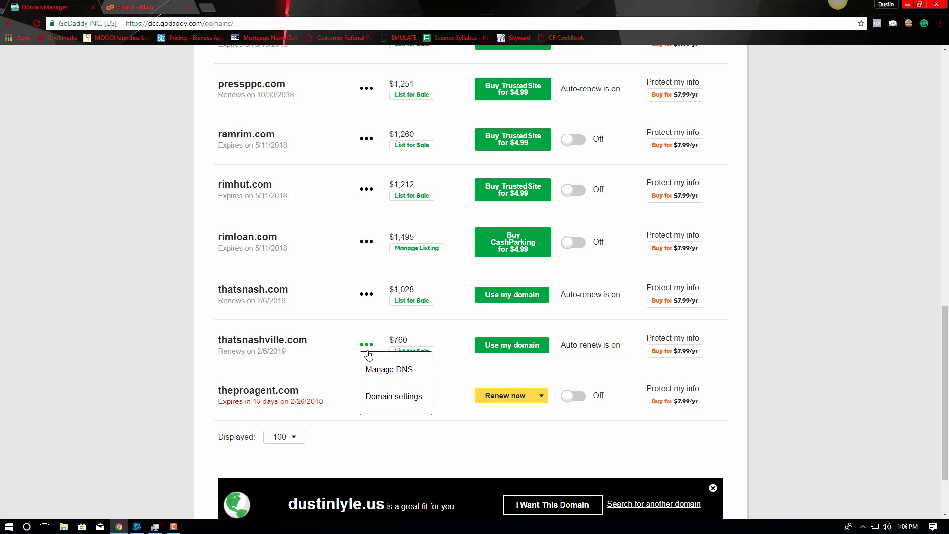
{"action": "left_click", "coordinate": [389, 370]}
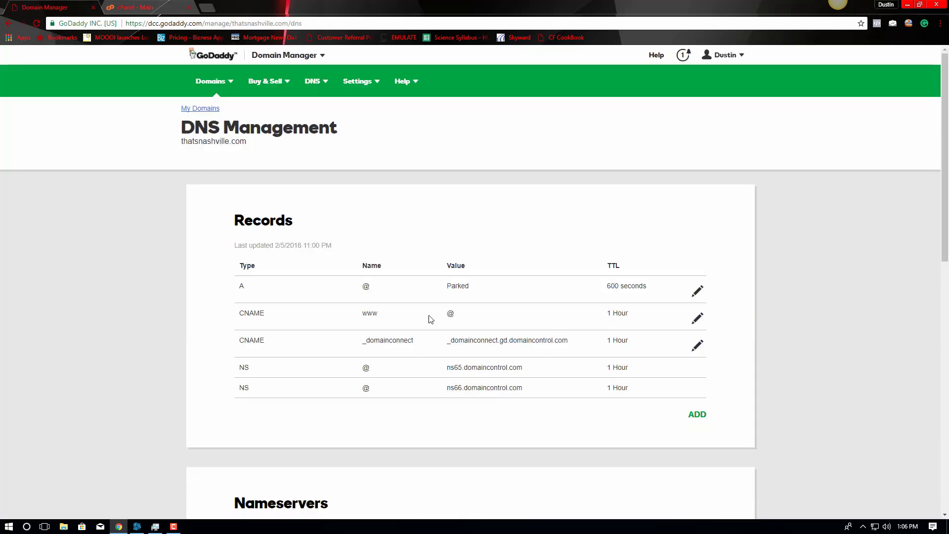
Change thatsnashville.com to custom nameservers, entering ns8385.hostgator.com as the first
{"action": "scroll", "scroll_direction": "down", "scroll_amount": 3}
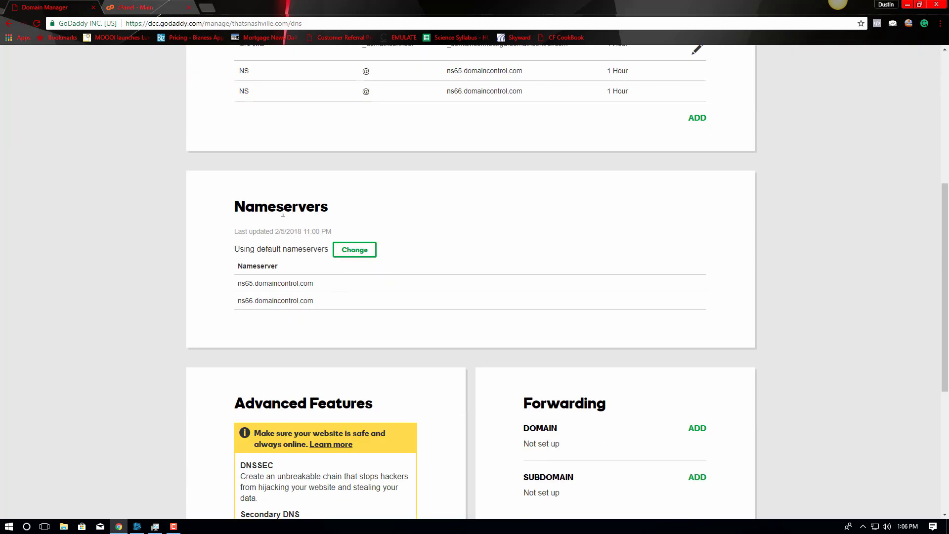
{"action": "mouse_move", "coordinate": [365, 225]}
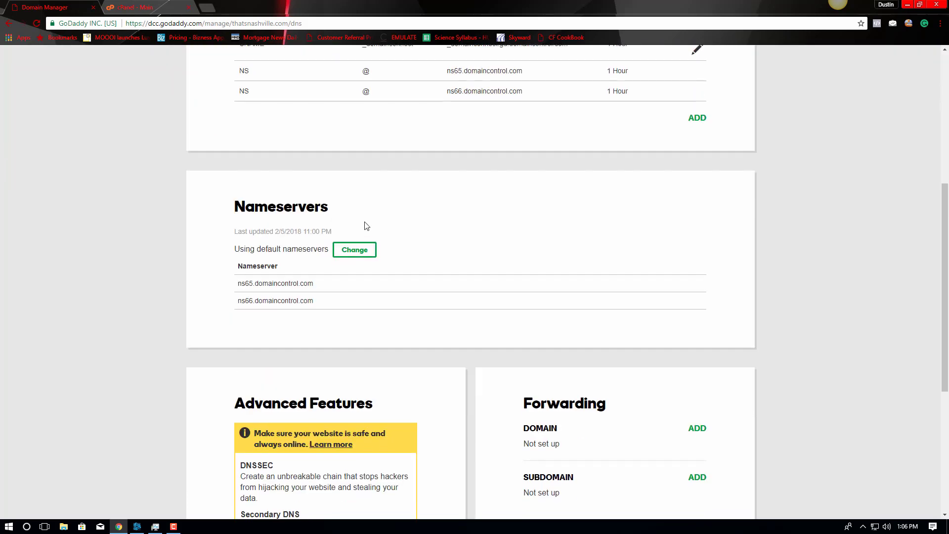
{"action": "left_click", "coordinate": [355, 250]}
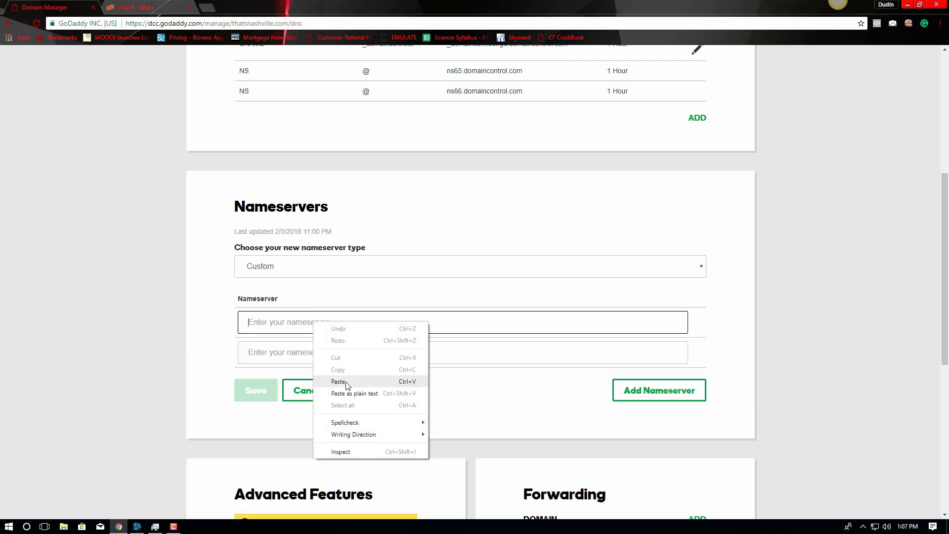
{"action": "left_click", "coordinate": [131, 7]}
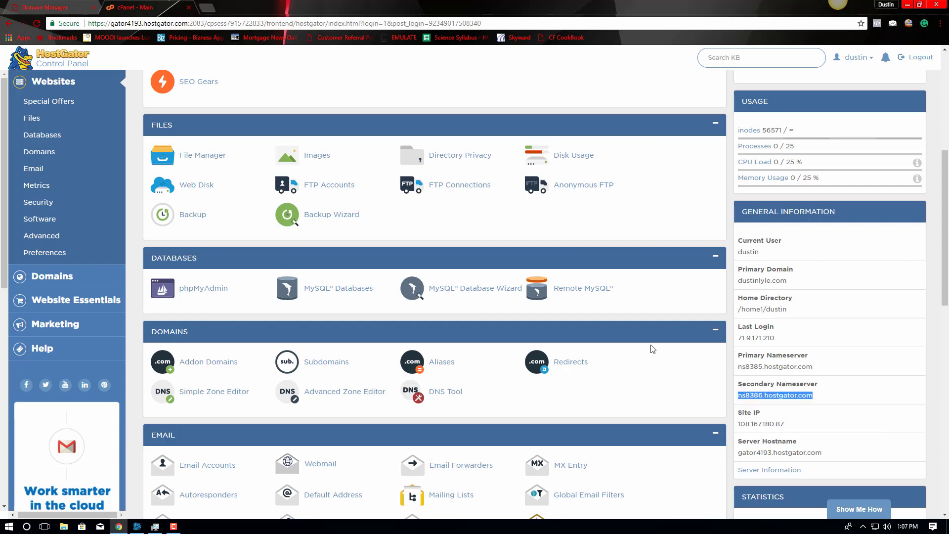
{"action": "left_click", "coordinate": [45, 7]}
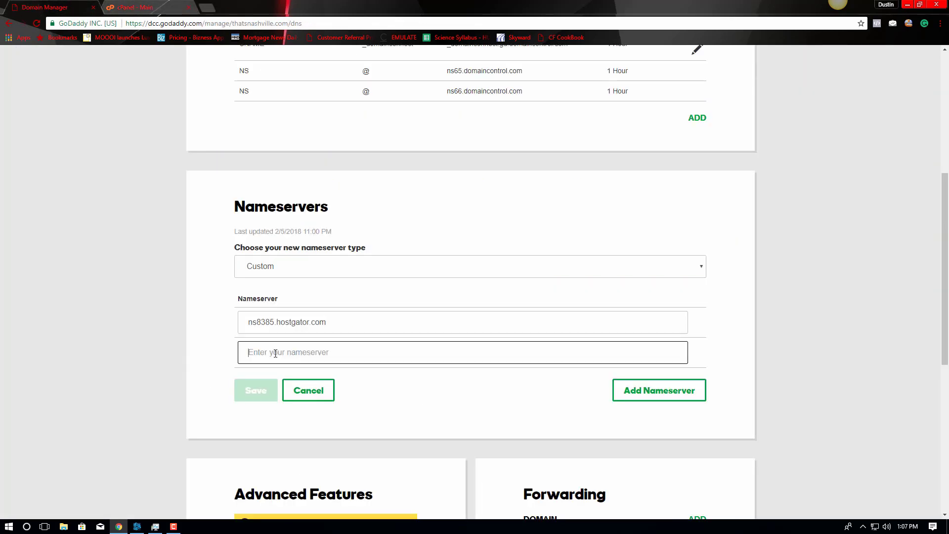
Enter ns8386.hostgator.com as the second nameserver, review the list, and return to cPanel
{"action": "type", "text": "ns8386.hostgator.com"}
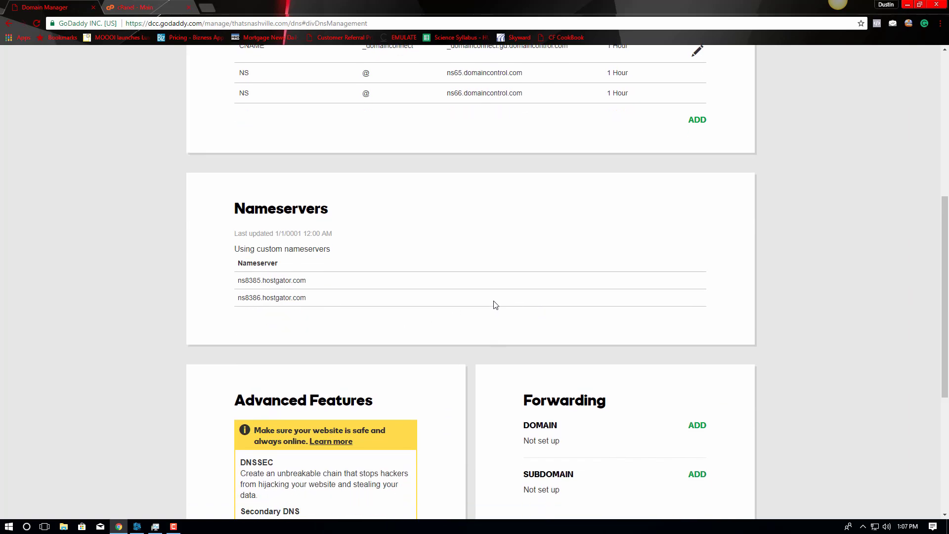
{"action": "mouse_move", "coordinate": [504, 297]}
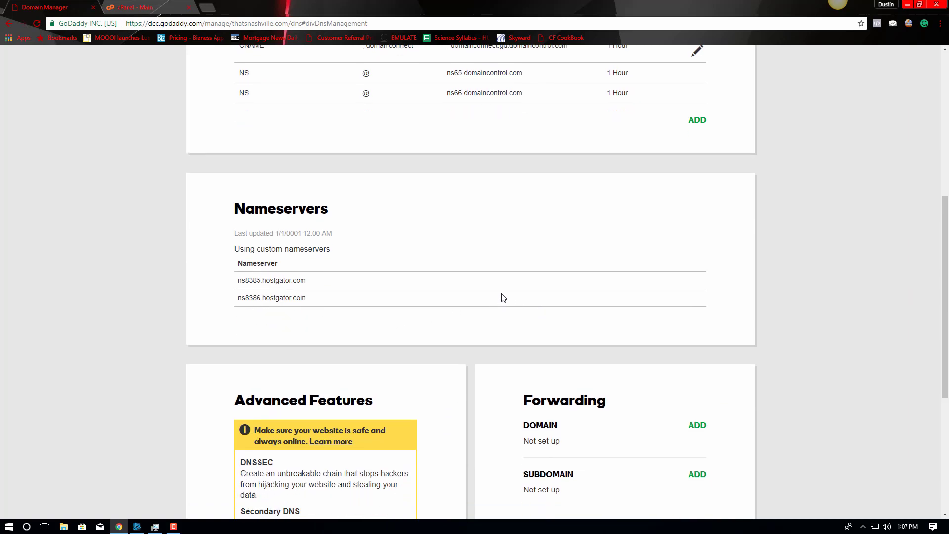
{"action": "mouse_move", "coordinate": [237, 245]}
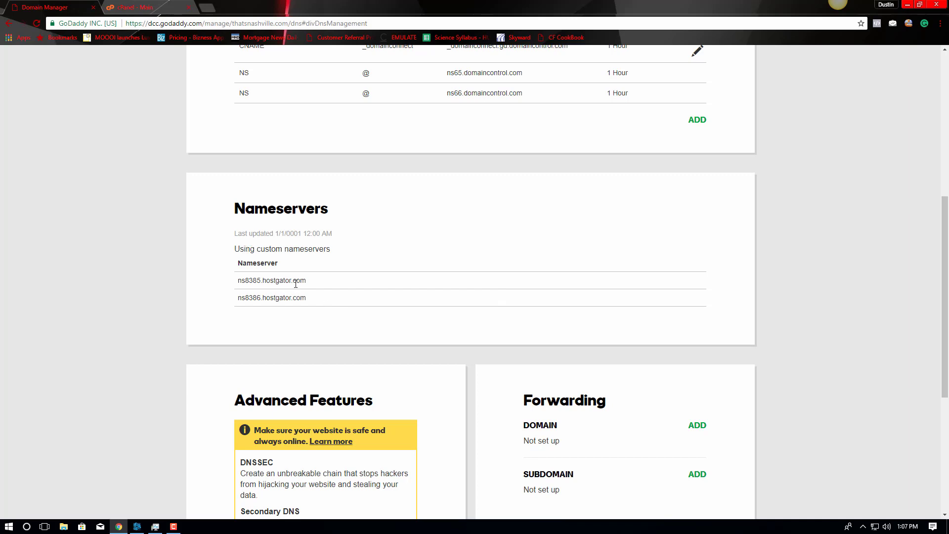
{"action": "scroll", "scroll_direction": "up", "scroll_amount": 3}
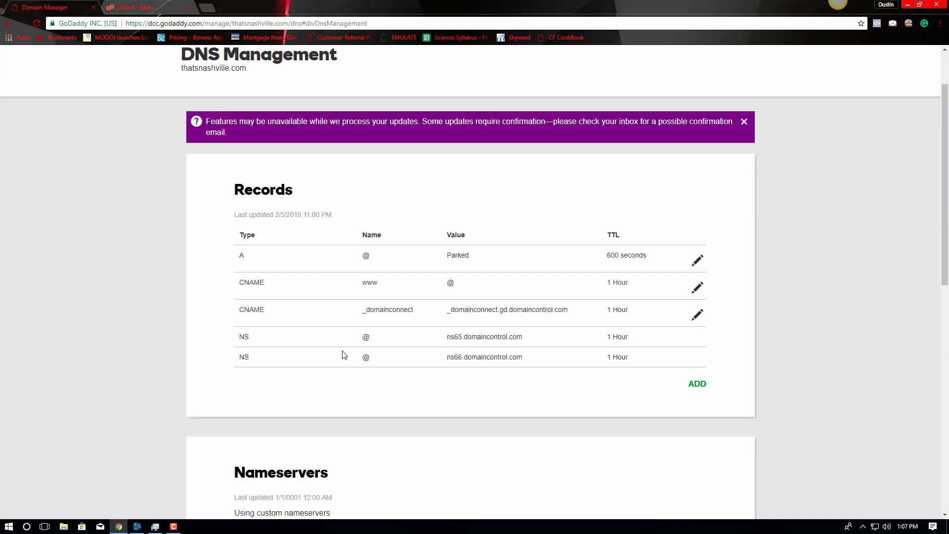
{"action": "scroll", "scroll_direction": "down", "scroll_amount": 3}
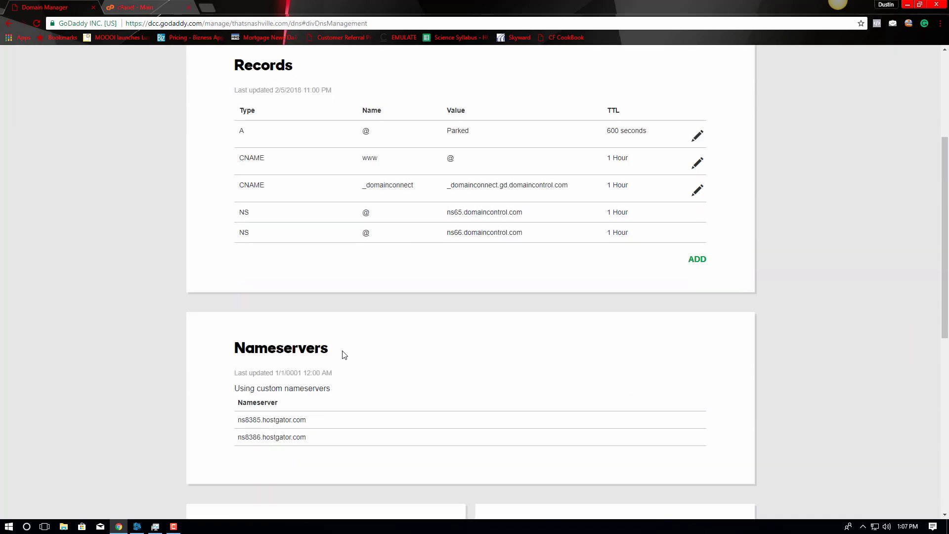
{"action": "scroll", "scroll_direction": "down", "scroll_amount": 3}
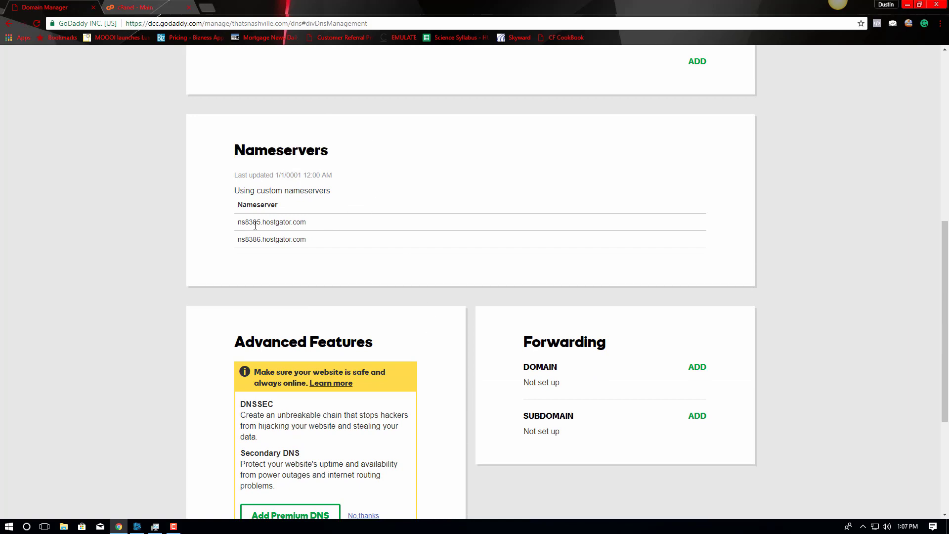
{"action": "mouse_move", "coordinate": [324, 252]}
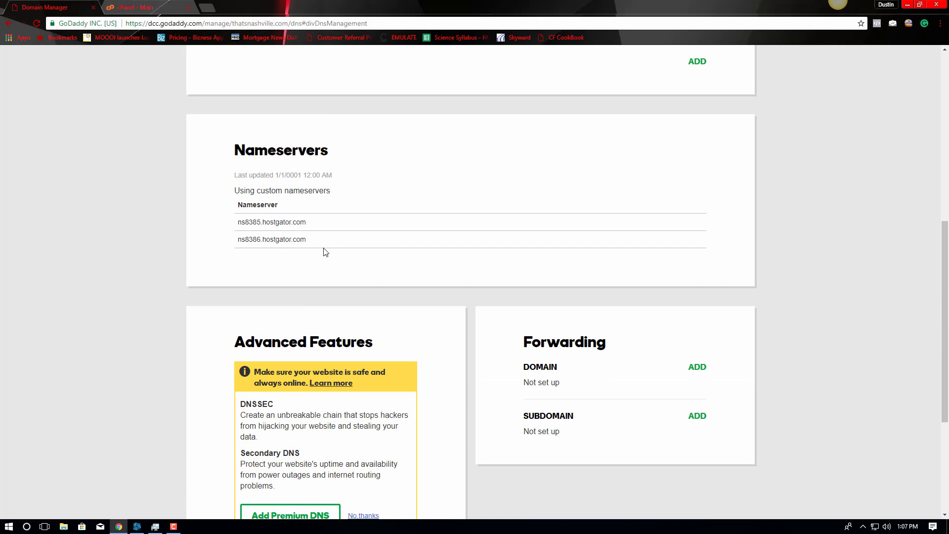
{"action": "left_click", "coordinate": [130, 7]}
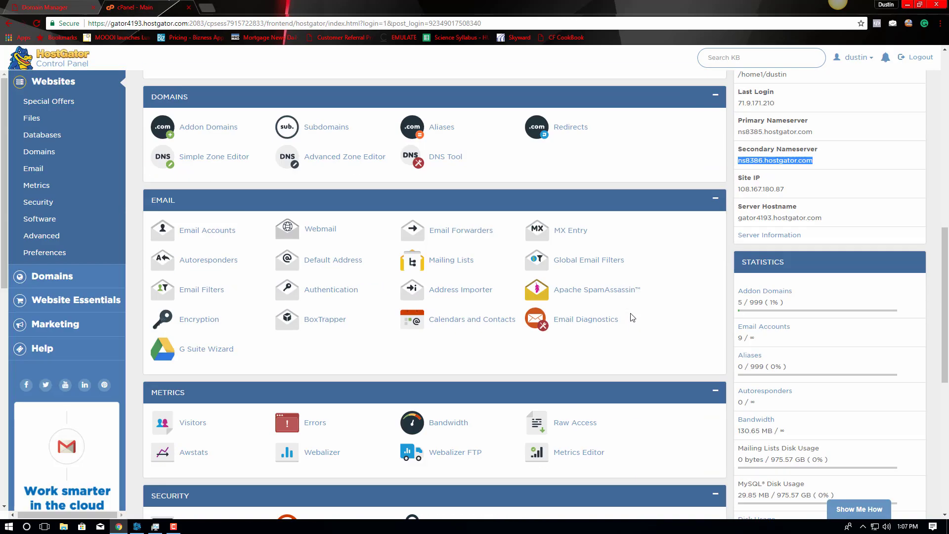